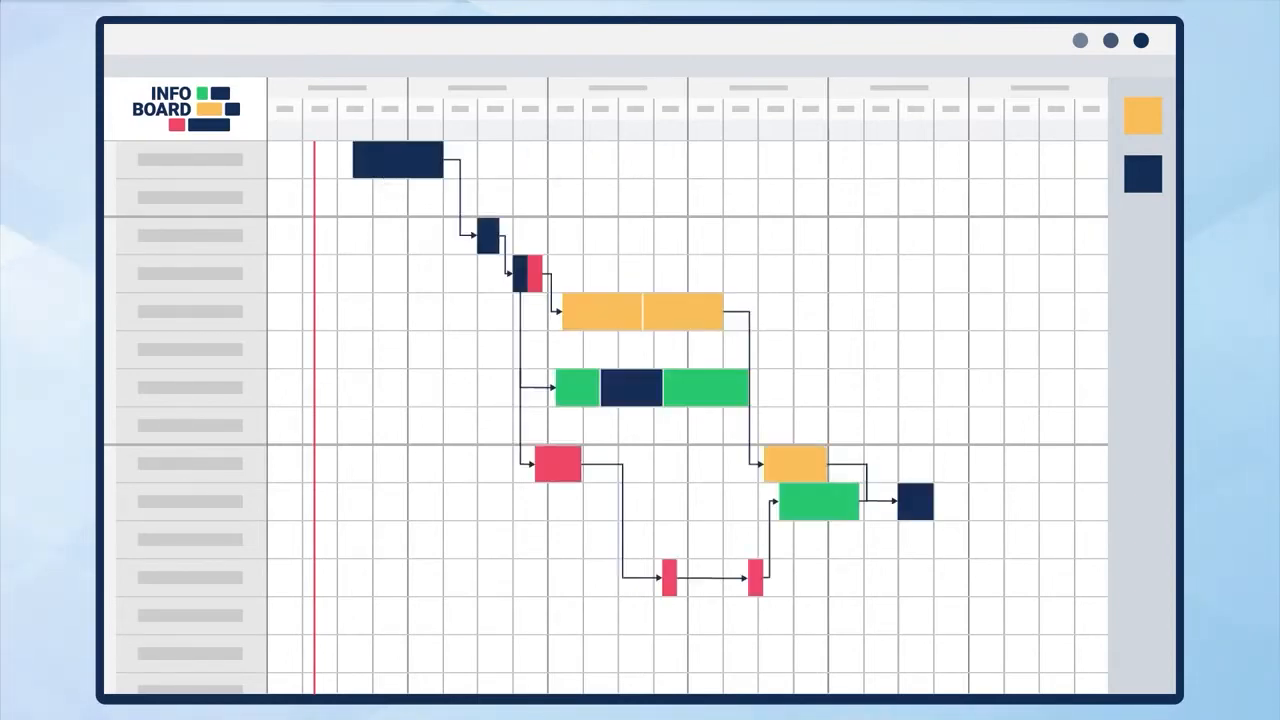
Clear the existing task bars and pick up a light blue task block for the second group
click(190, 159)
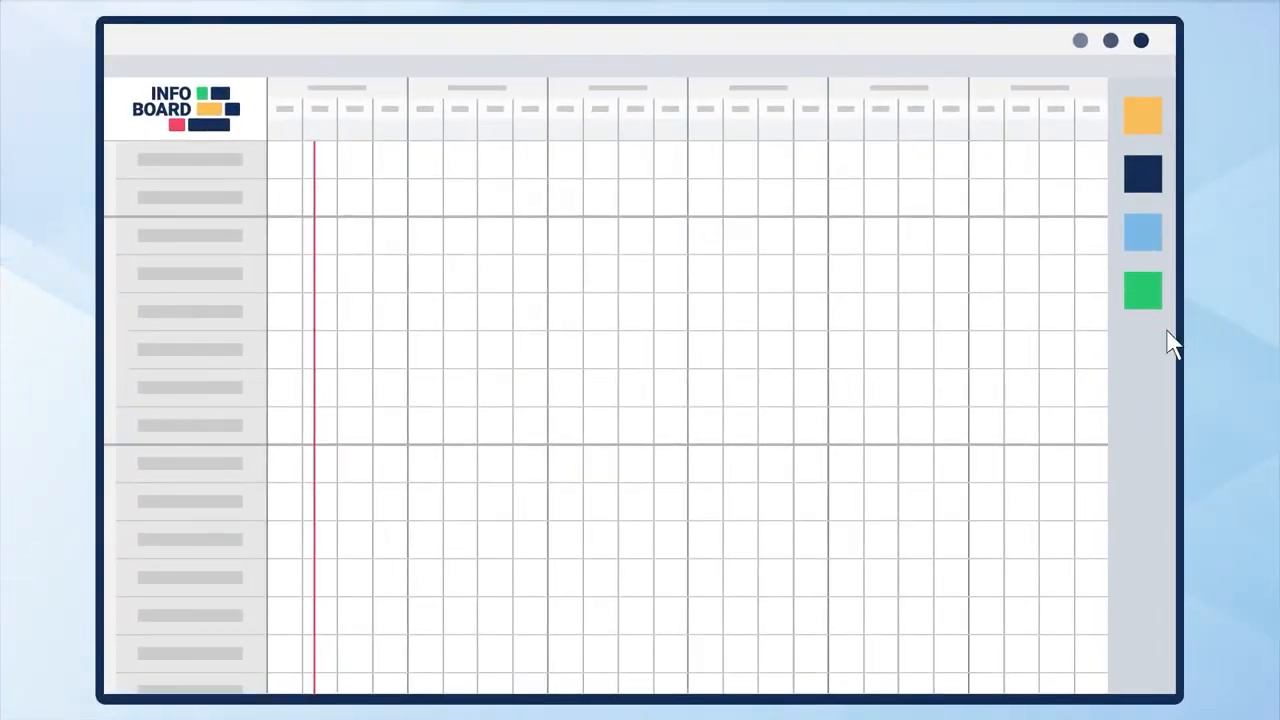
click(558, 270)
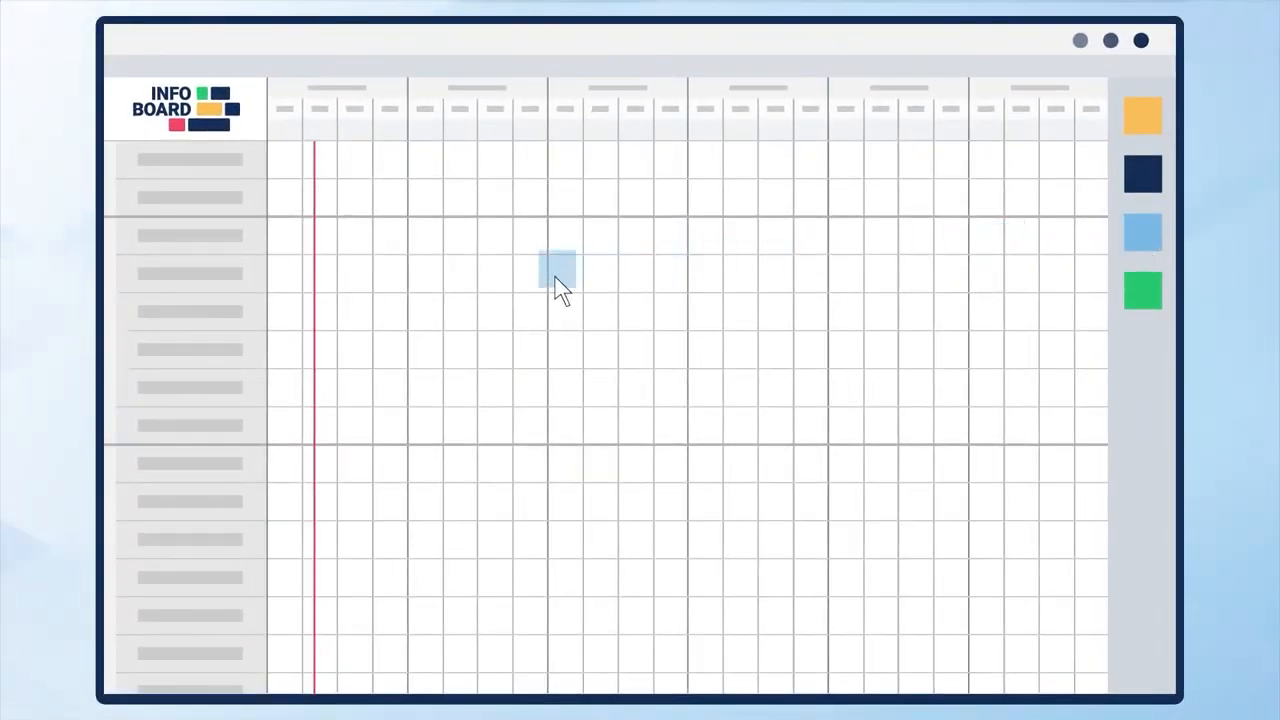